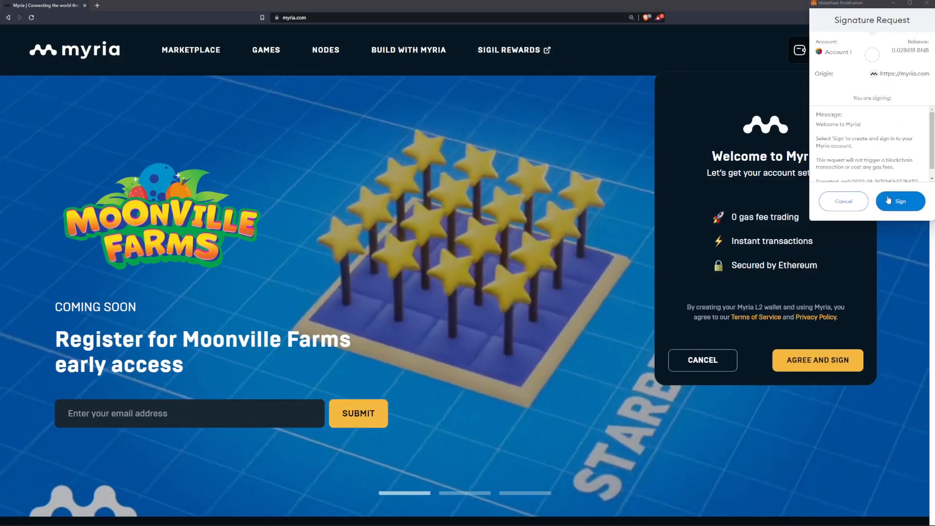
Step: Approve the MetaMask sign-in message and agree to Myria's terms to create the L2 wallet
left_click(899, 201)
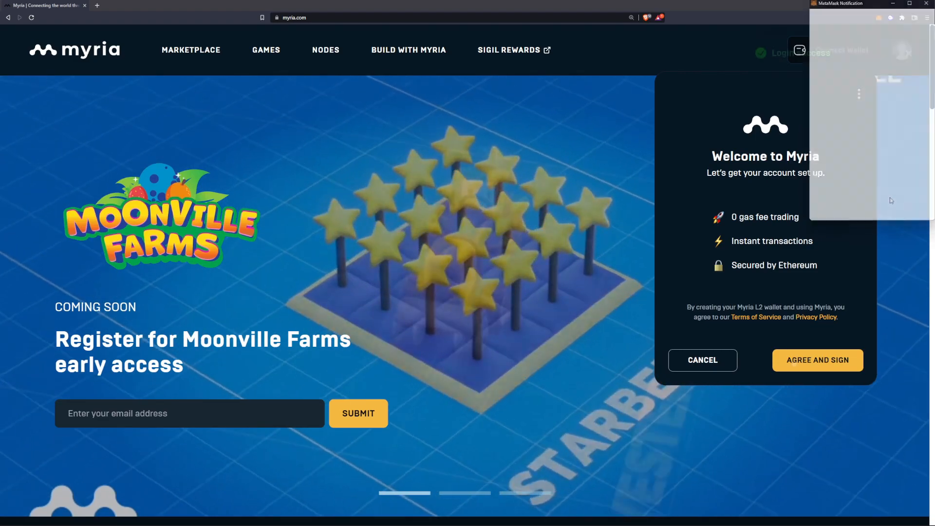
left_click(817, 359)
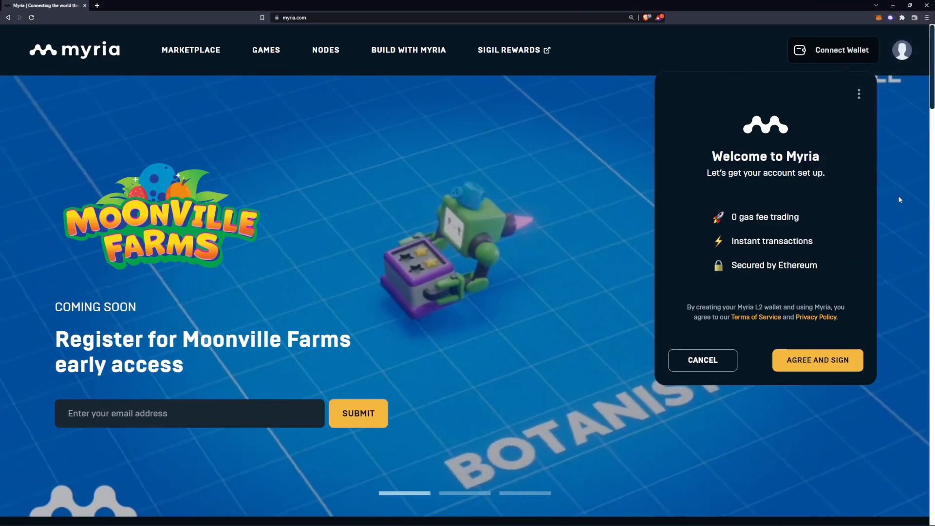
left_click(818, 359)
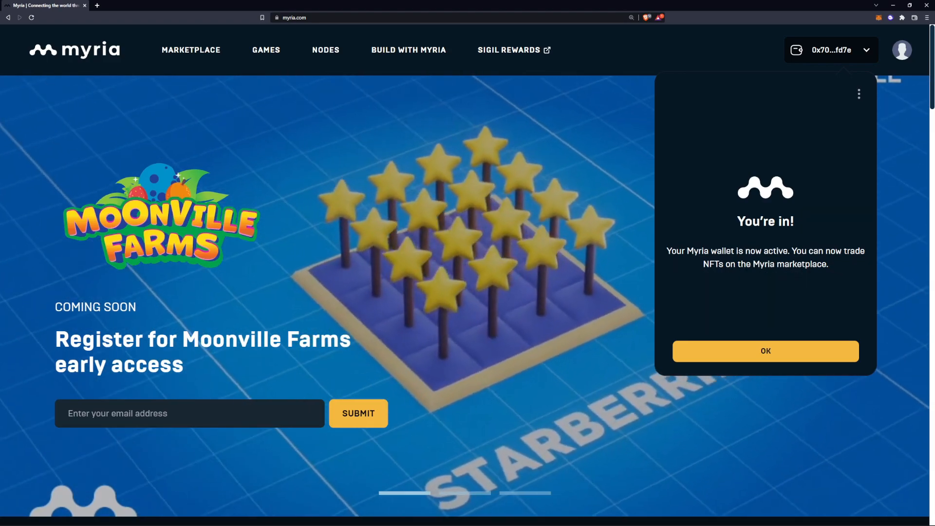
Step: Acknowledge the You're in! message and view the wallet dropdown showing a 0 ETH balance
left_click(765, 351)
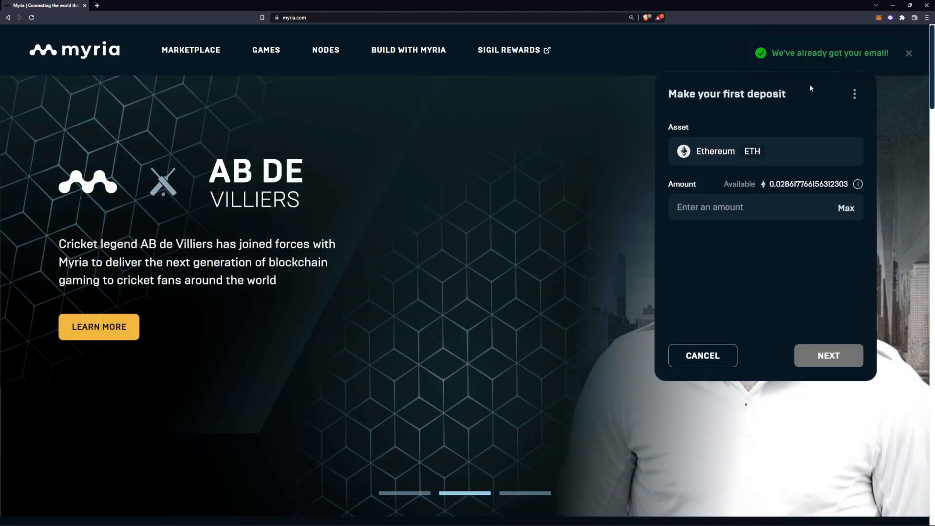
left_click(908, 52)
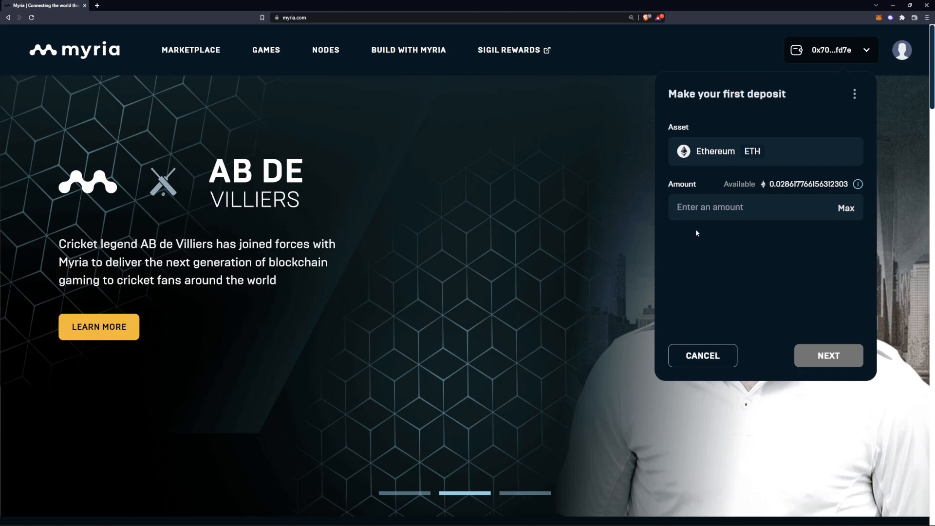
mouse_move(658, 247)
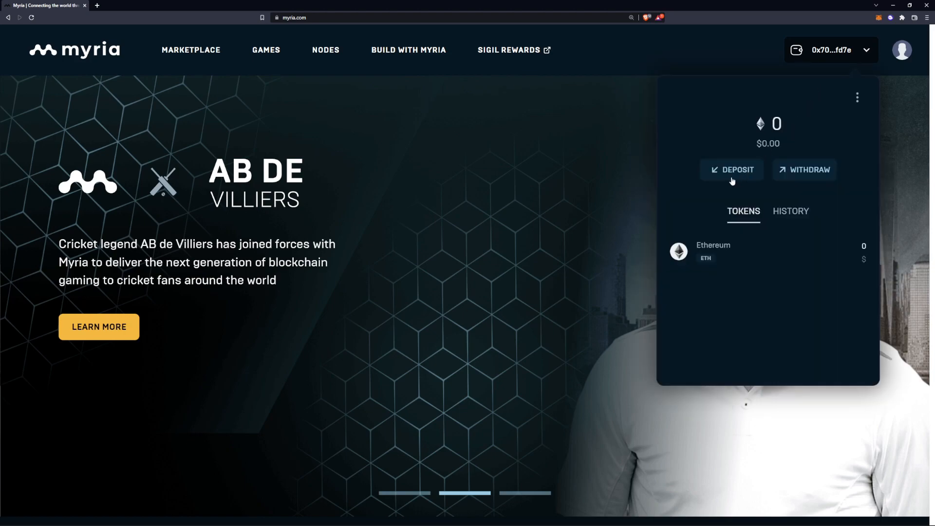
Step: Deposit 0.04 ETH of Ethereum into the Myria L2 wallet
left_click(730, 169)
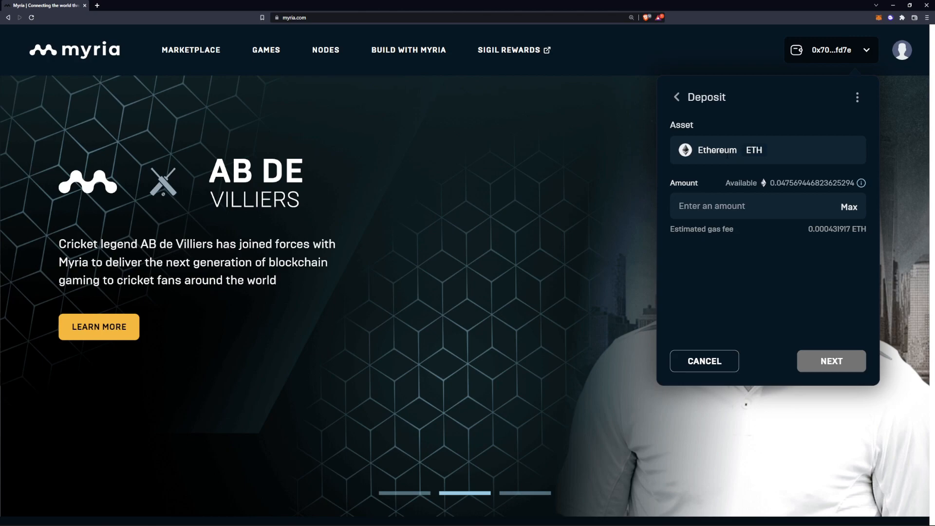
type("0.007")
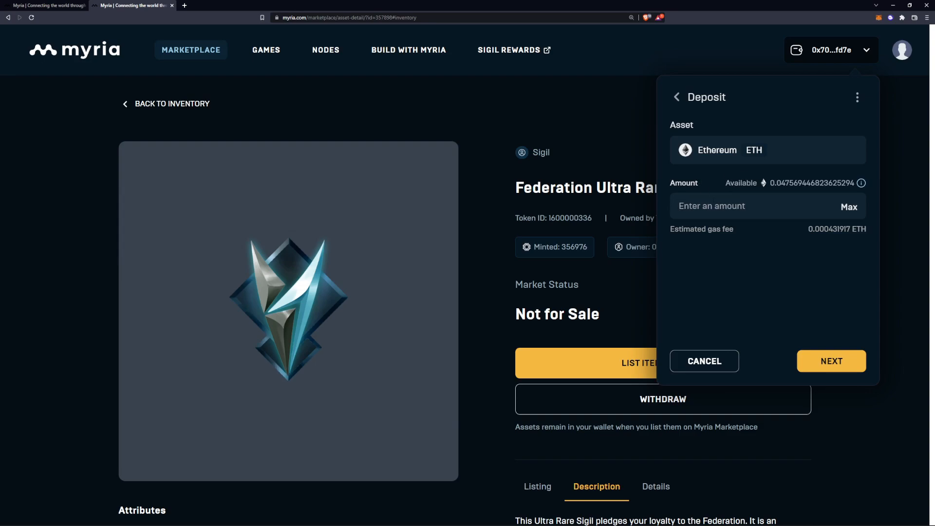
type("0")
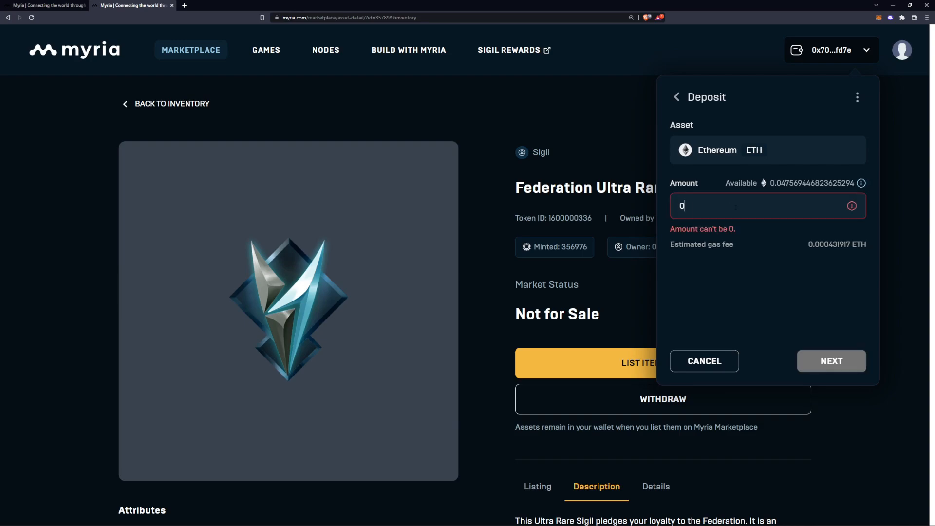
left_click(831, 361)
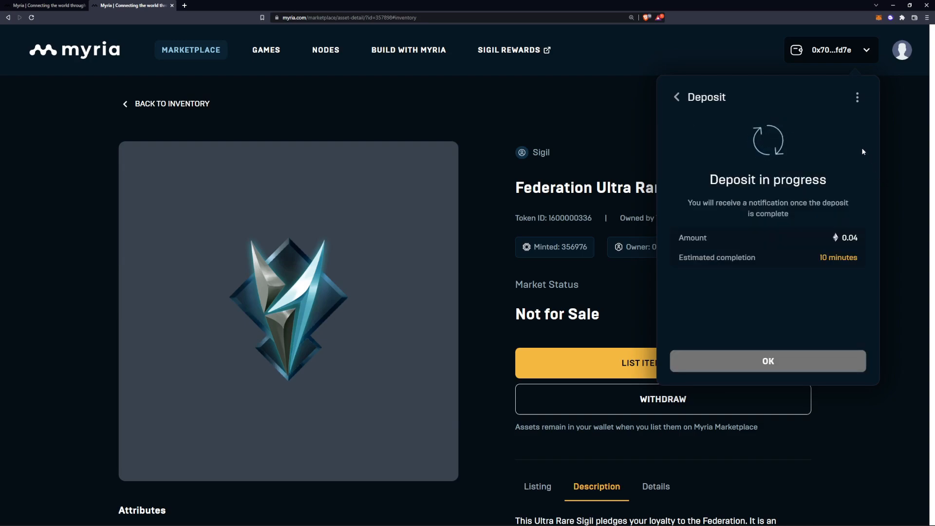
mouse_move(843, 135)
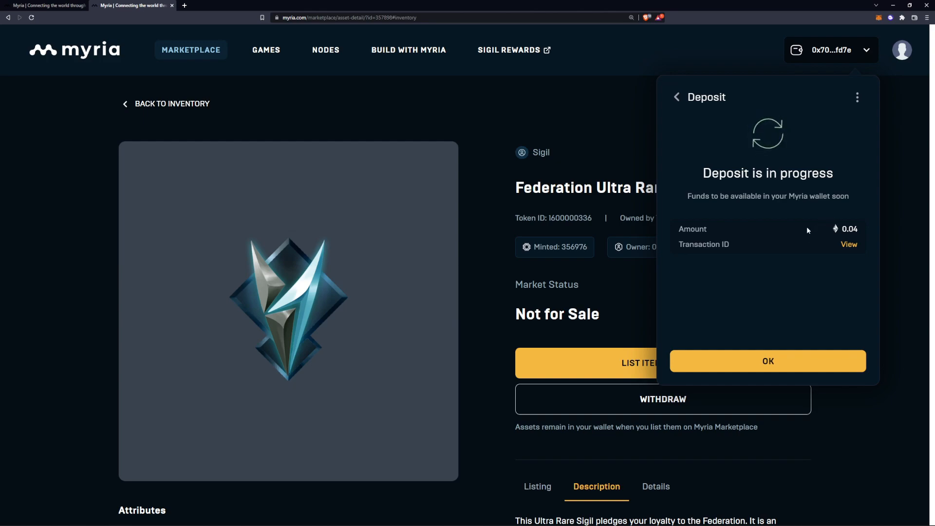
mouse_move(743, 261)
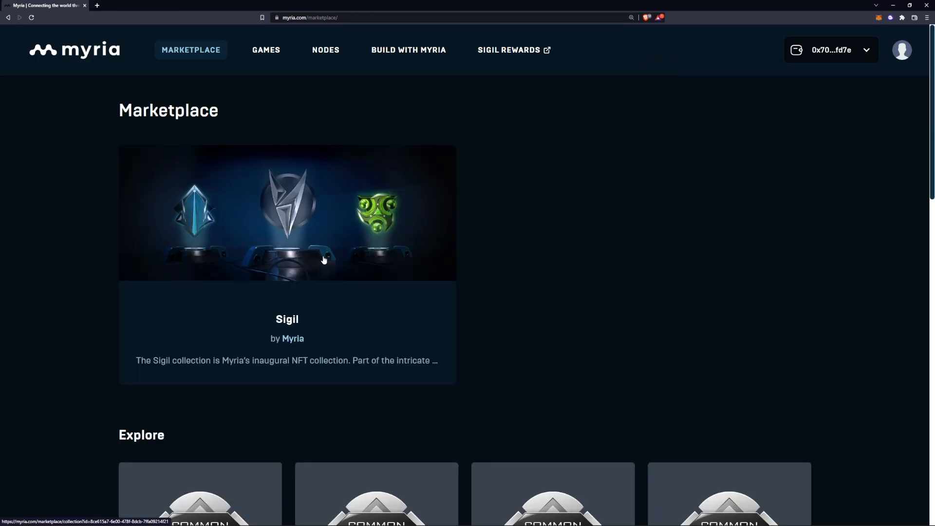
Step: Browse the marketplace listings and expand the full Sigil collection description
scroll("down", 3)
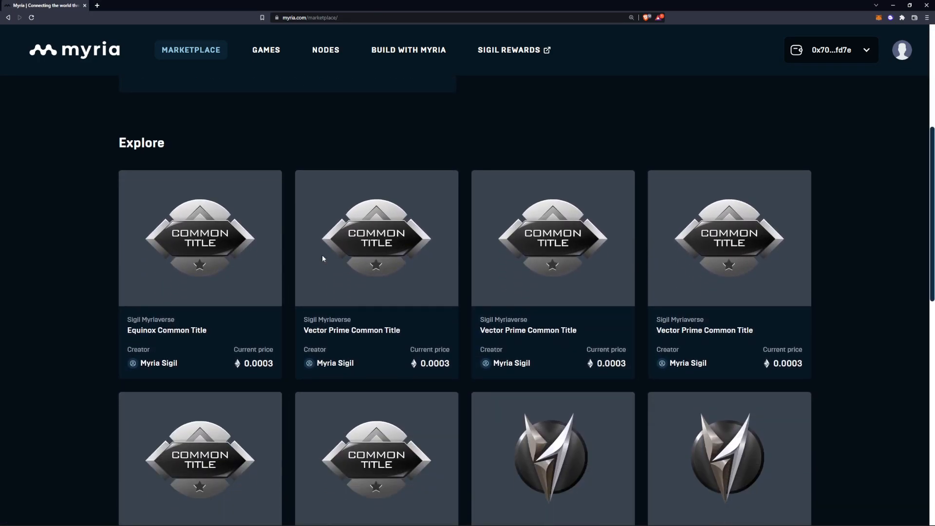
scroll("down", 3)
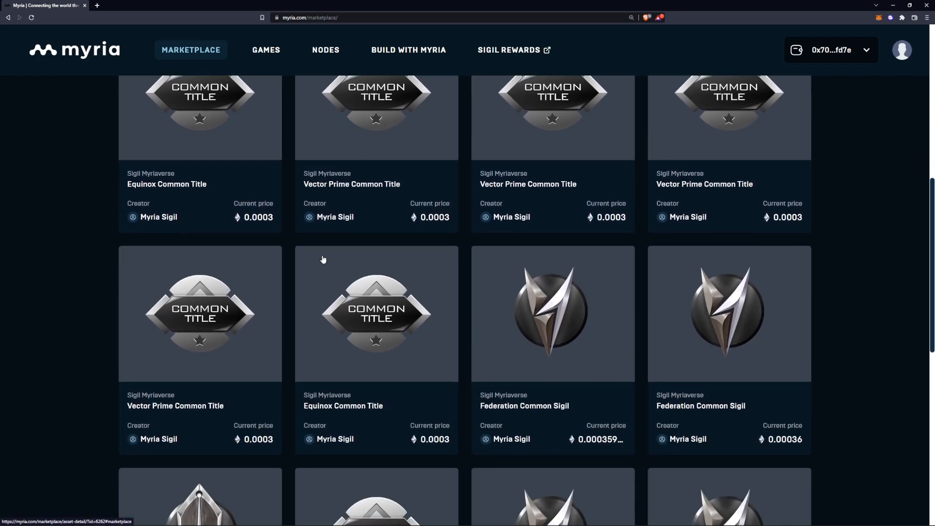
scroll("down", 3)
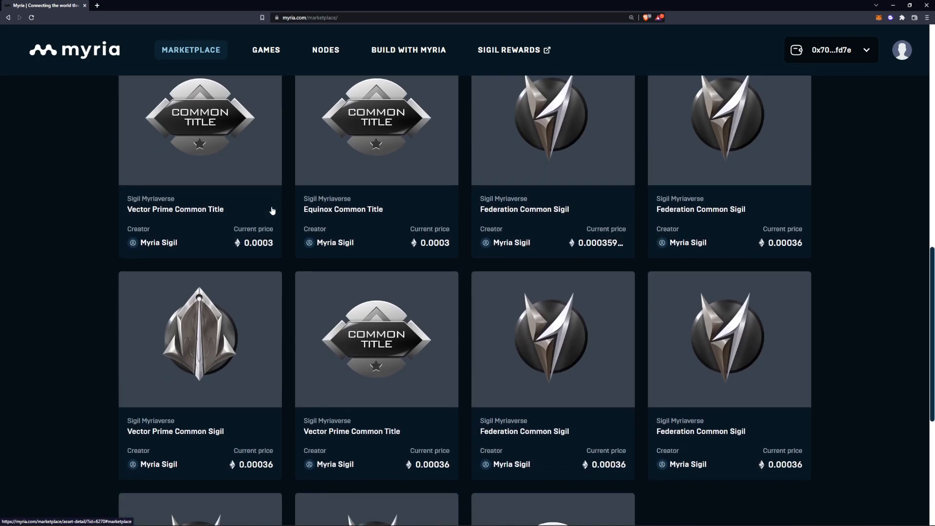
scroll("down", 3)
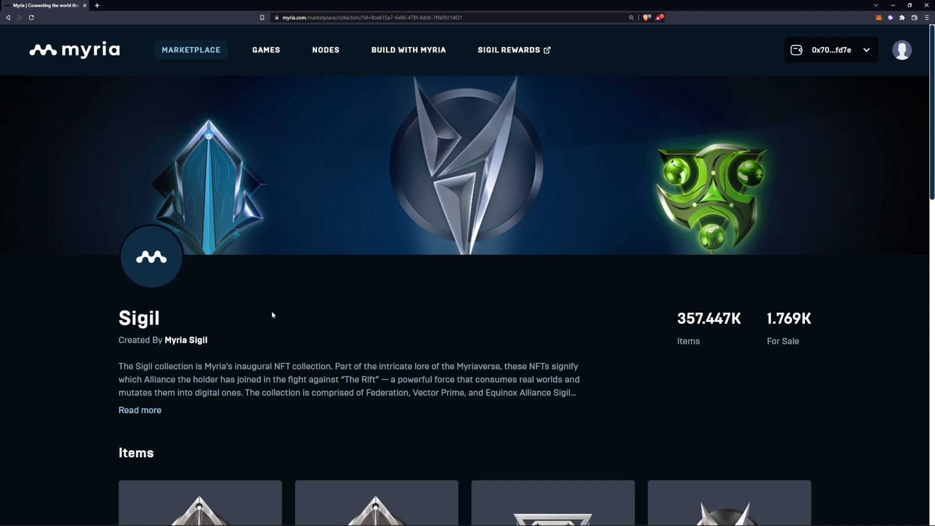
mouse_move(412, 327)
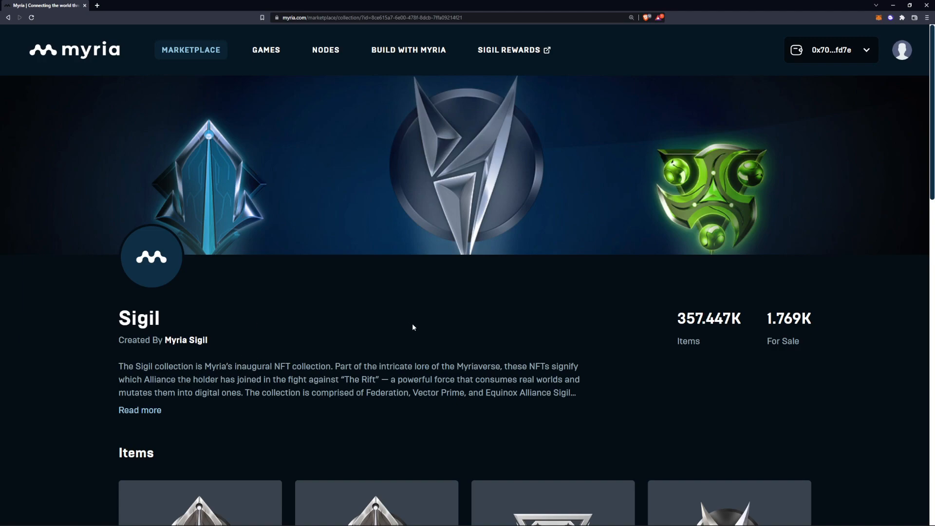
mouse_move(117, 369)
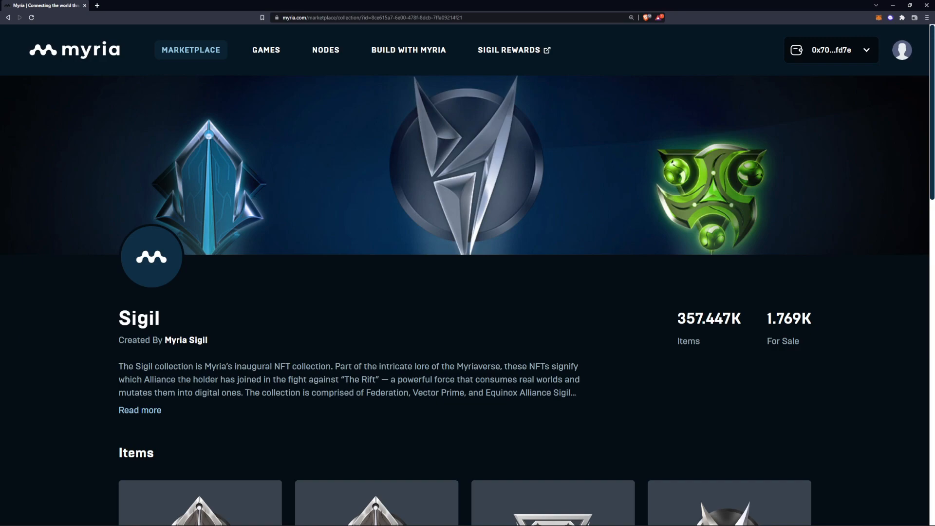
mouse_move(246, 404)
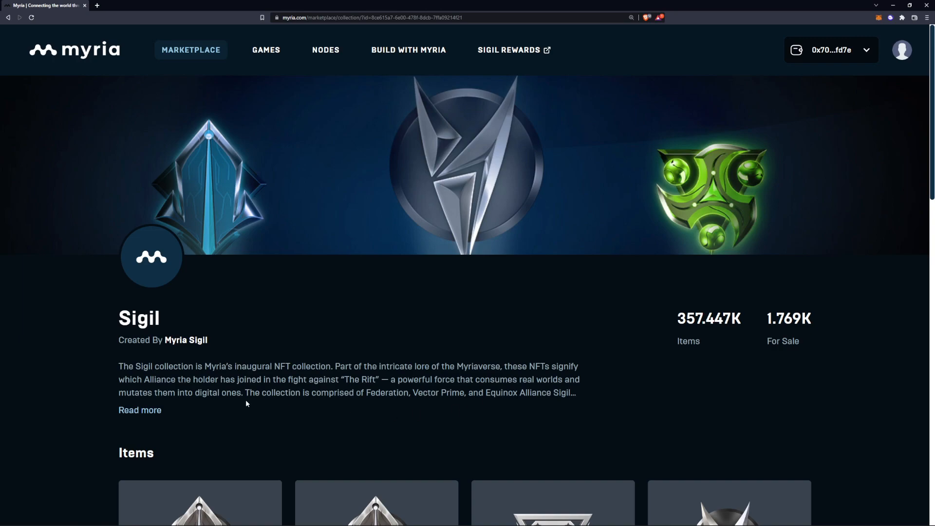
left_click(139, 410)
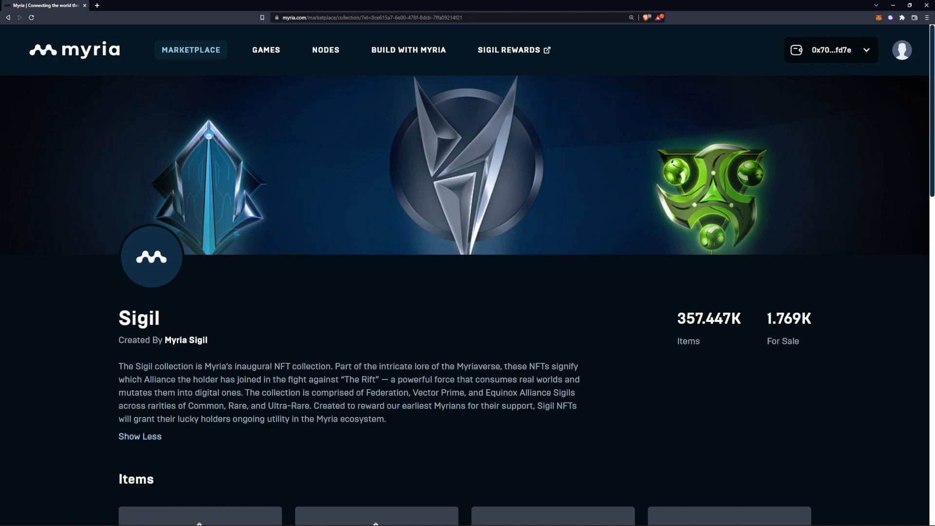
scroll("down", 3)
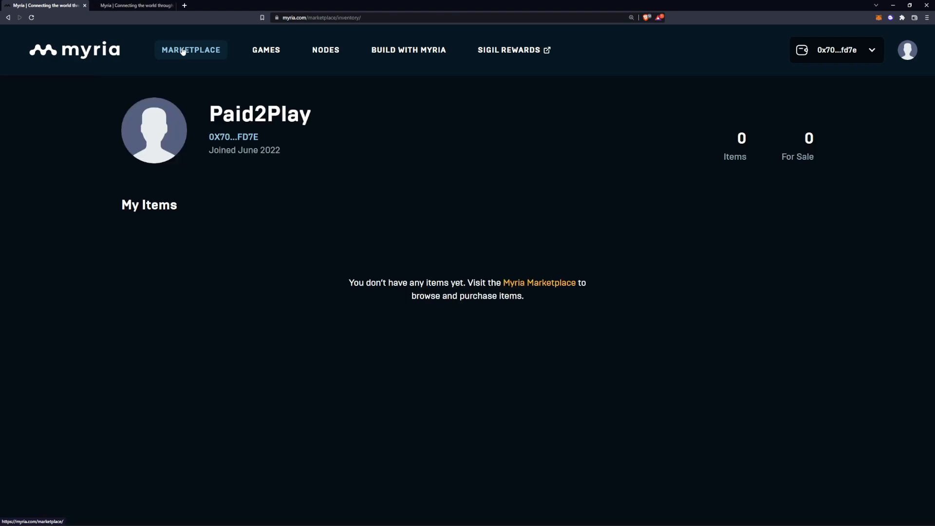
mouse_move(509, 49)
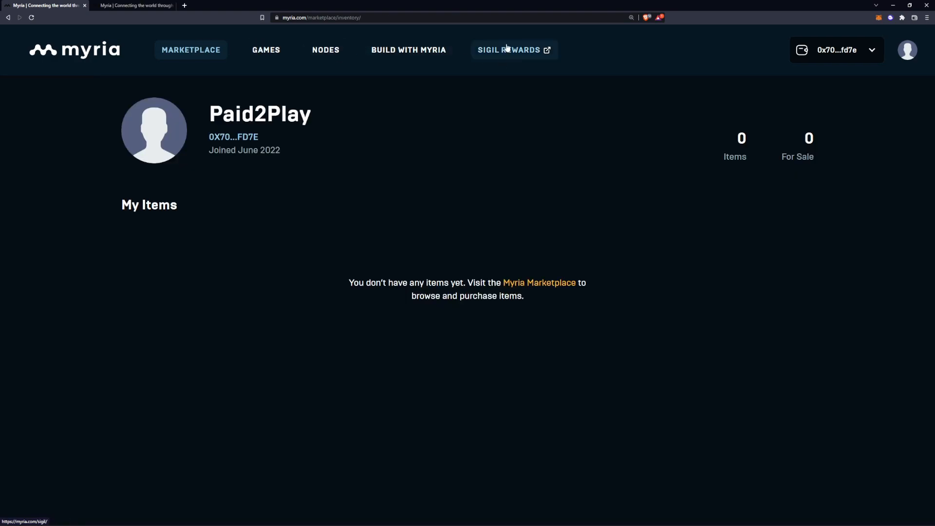
mouse_move(261, 17)
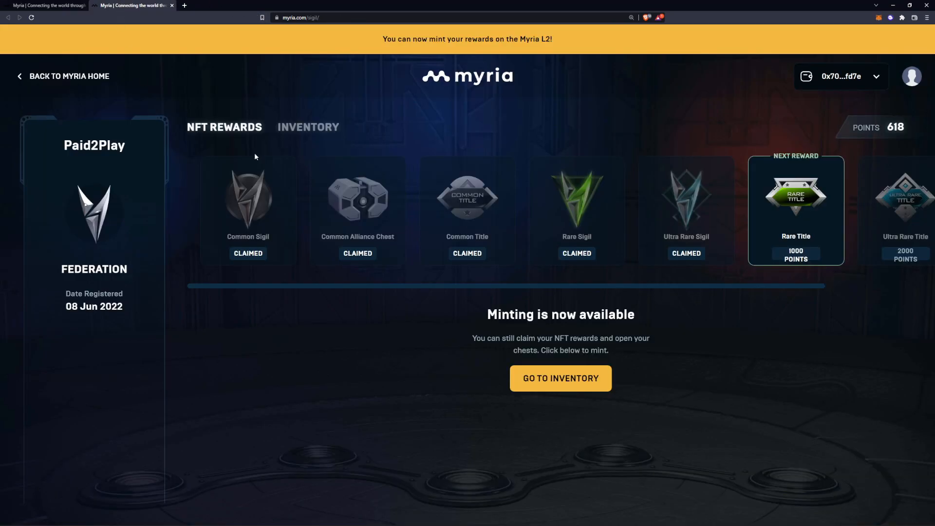
Step: Show the Sigil Rewards Inventory tab with six claimed rewards and 618 points
left_click(308, 127)
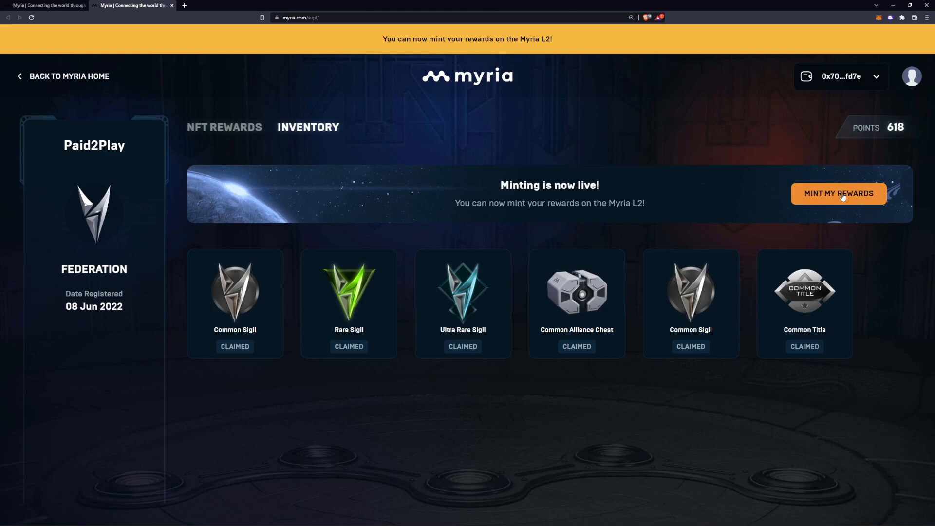
Step: Mint the six claimed Sigil rewards to the L2 wallet and continue to My Items
left_click(837, 194)
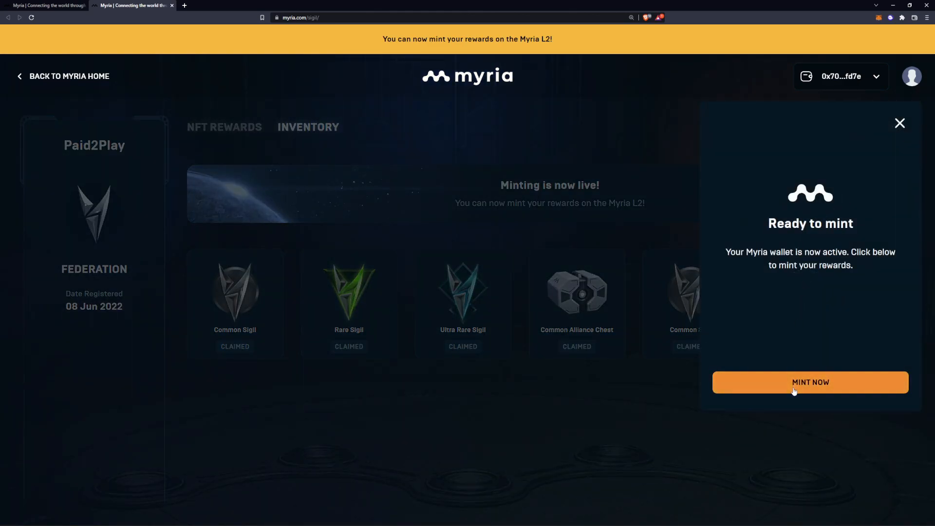
left_click(810, 382)
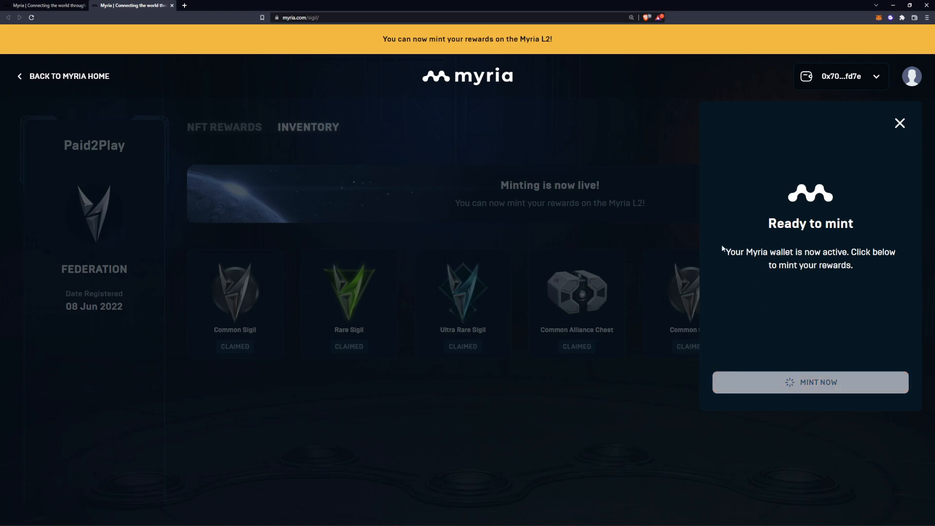
left_click(810, 382)
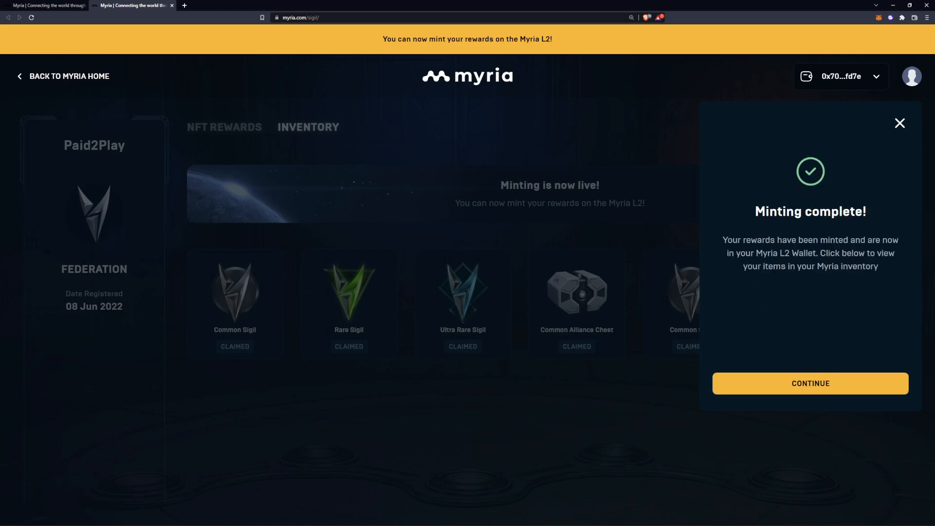
mouse_move(809, 279)
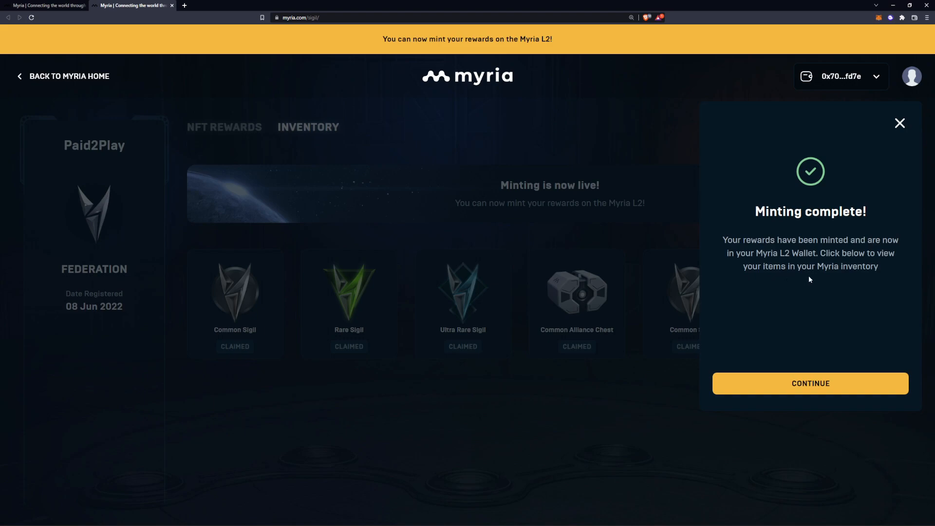
mouse_move(786, 372)
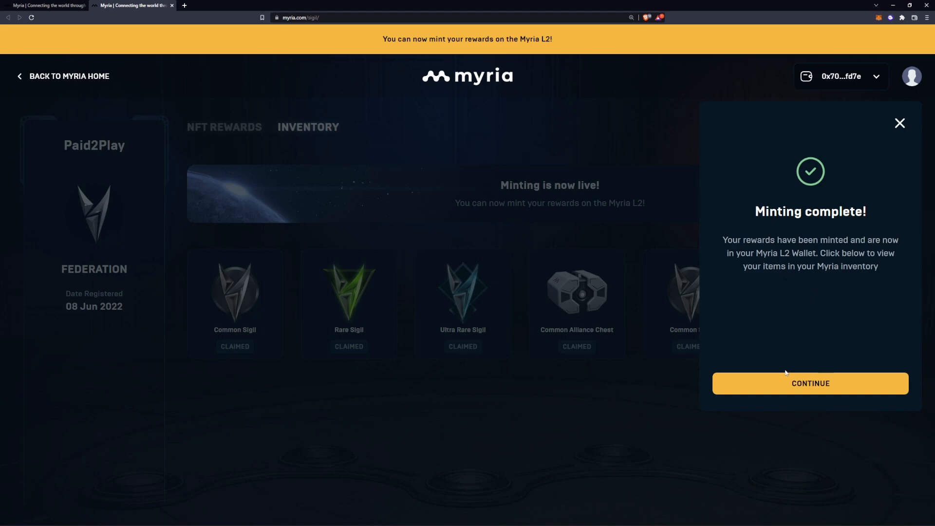
left_click(809, 384)
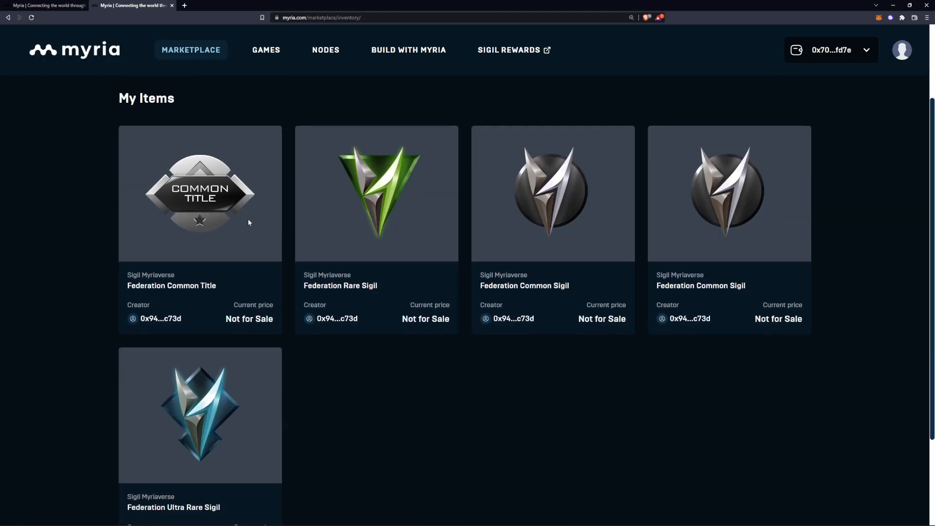
Step: Open the Federation Common Title detail page, owned by the user and not for sale
scroll("down", 3)
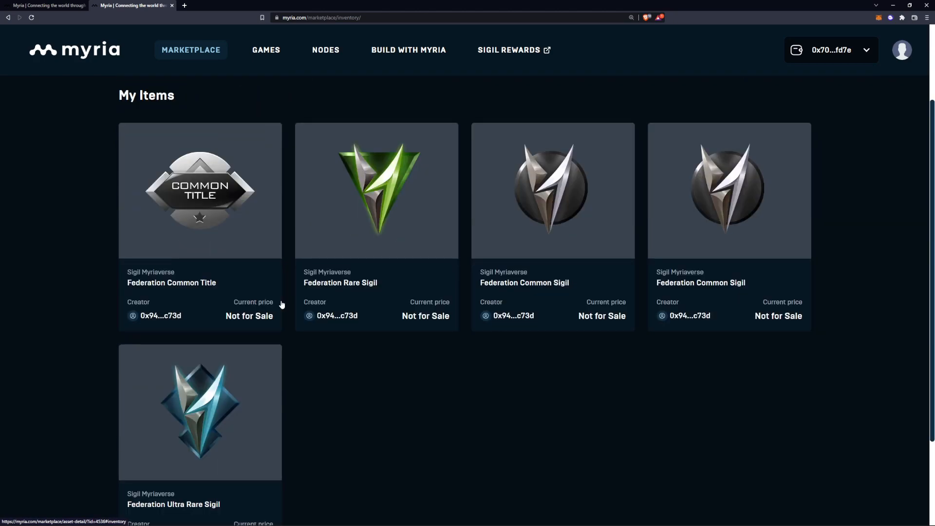
mouse_move(351, 287)
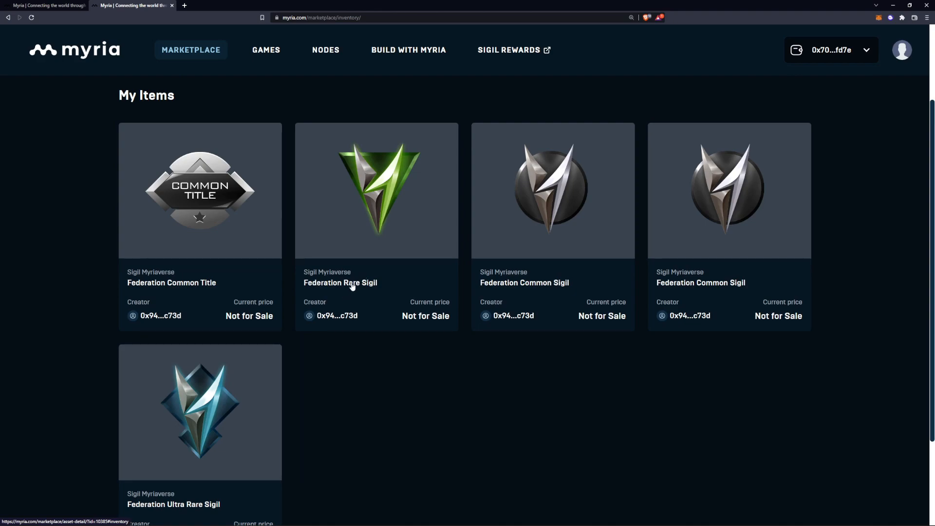
mouse_move(410, 281)
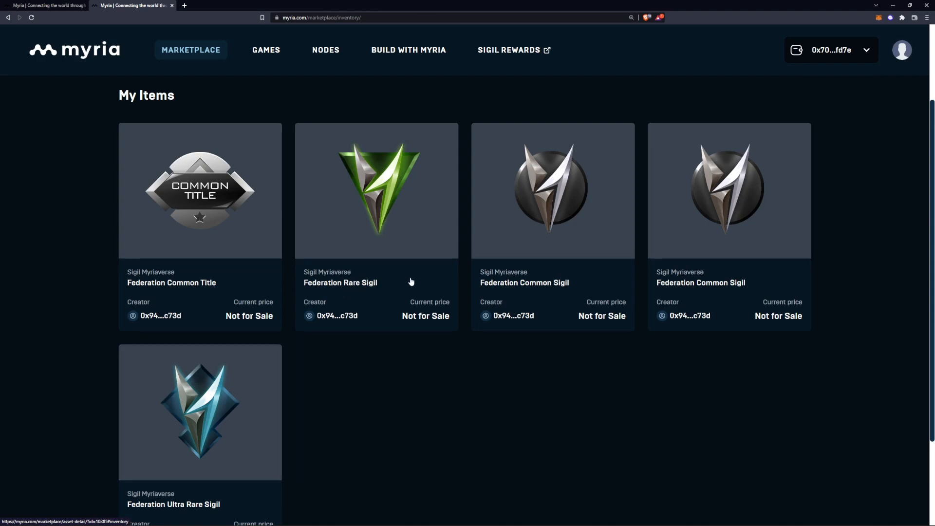
left_click(200, 190)
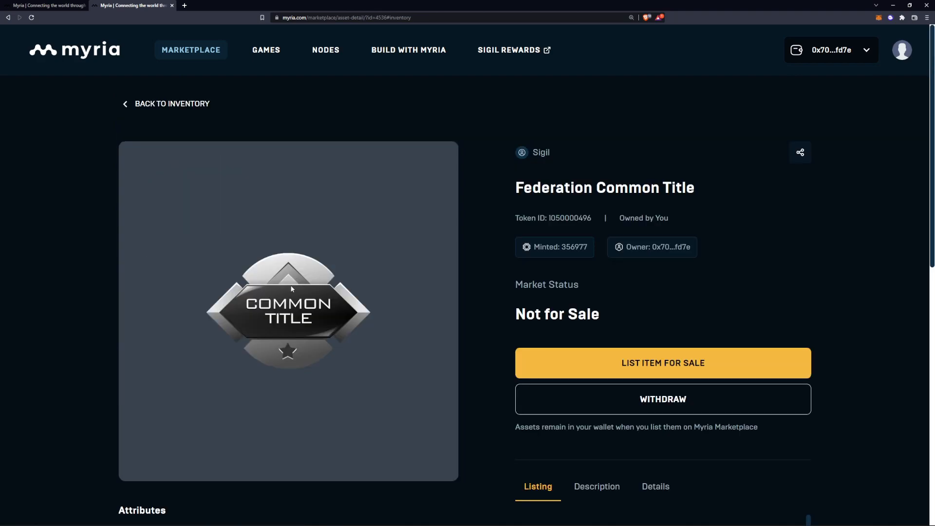
mouse_move(610, 337)
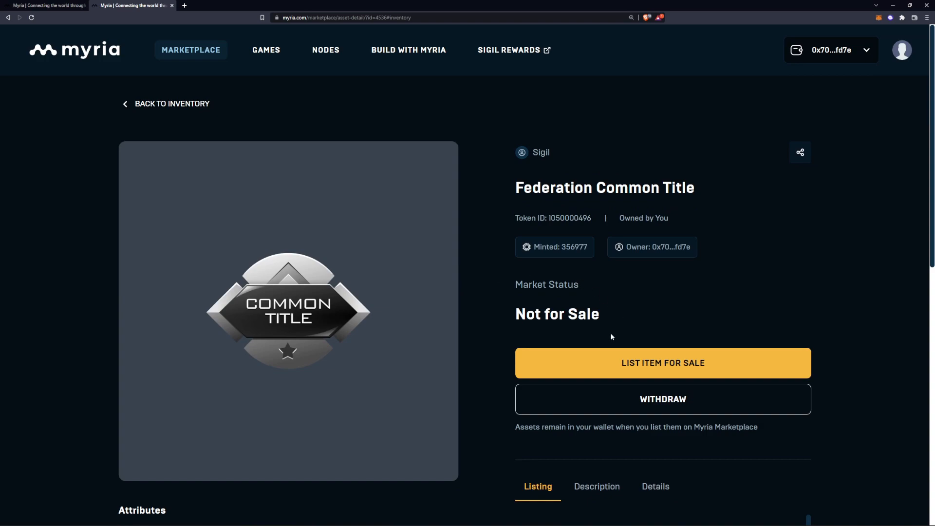
mouse_move(618, 361)
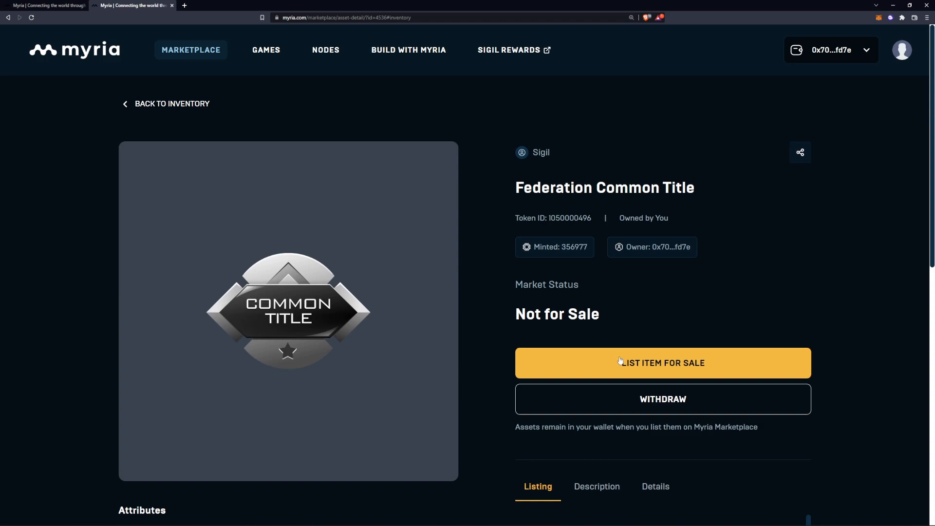
mouse_move(564, 393)
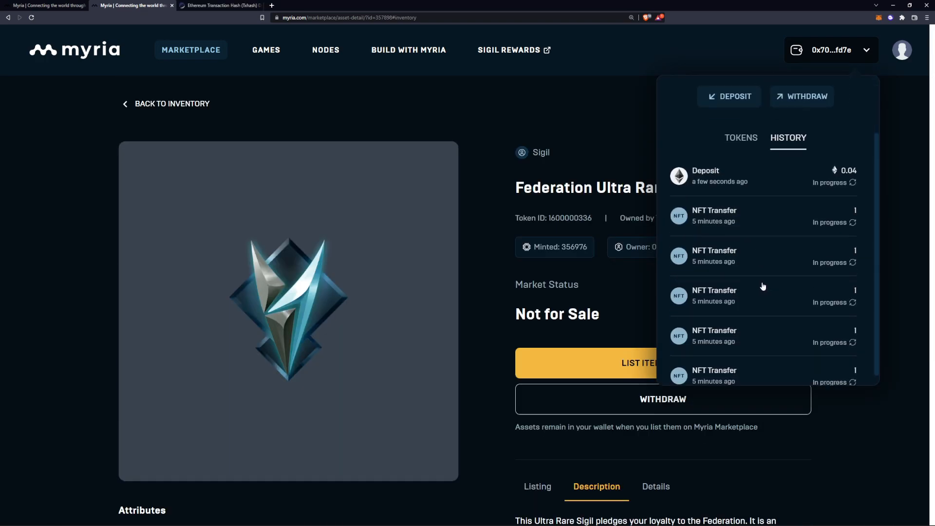
Step: Go to the Nodes page about running a node for $MYRIA and NFT rewards
scroll("up", 3)
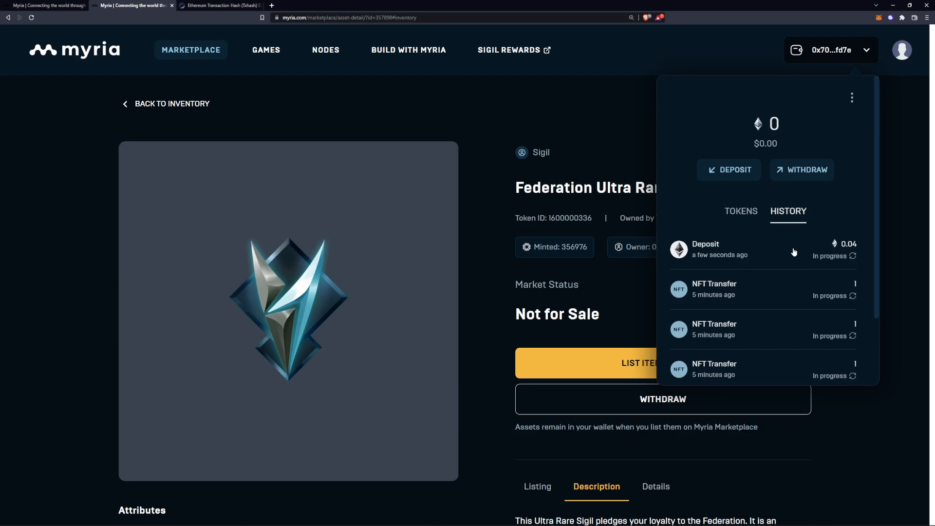
left_click(325, 50)
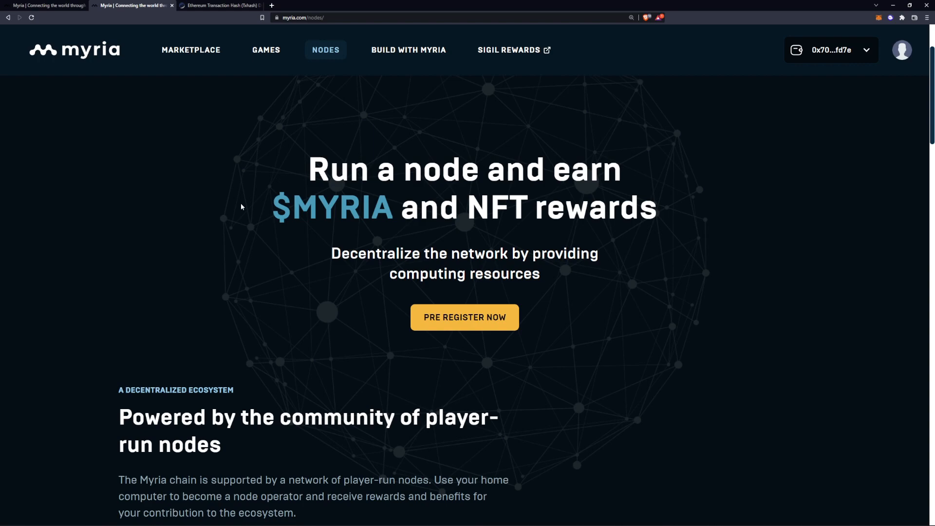
Step: Scroll the Nodes page and open the Moonville Farms game detail page by Leapblock Studios
scroll("down", 3)
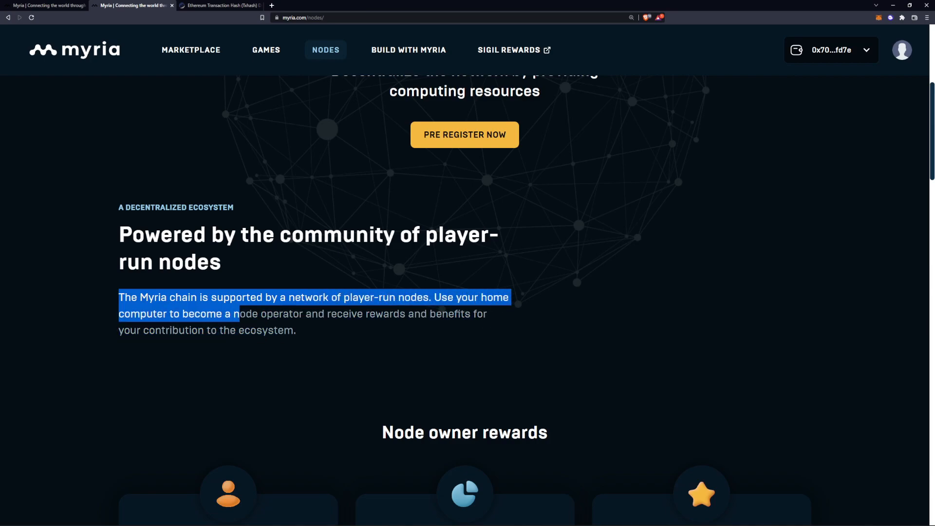
scroll("down", 3)
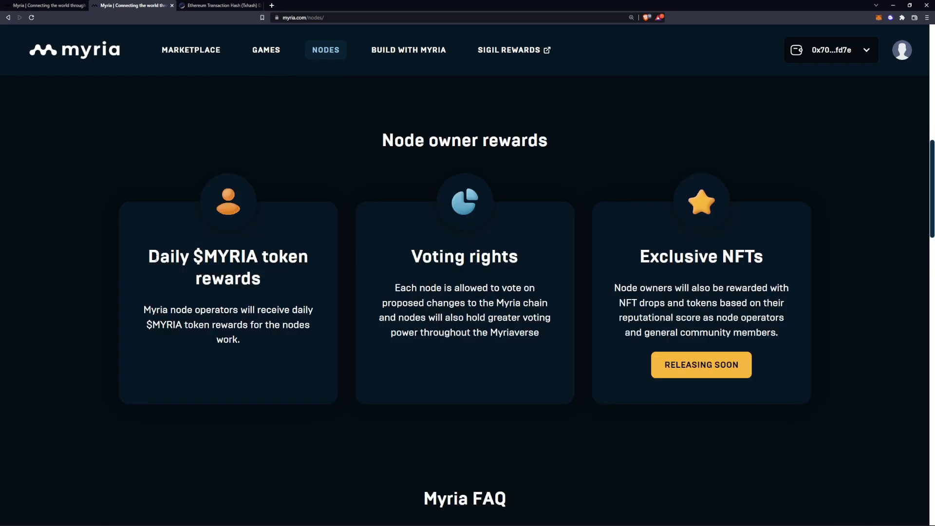
double_click(227, 255)
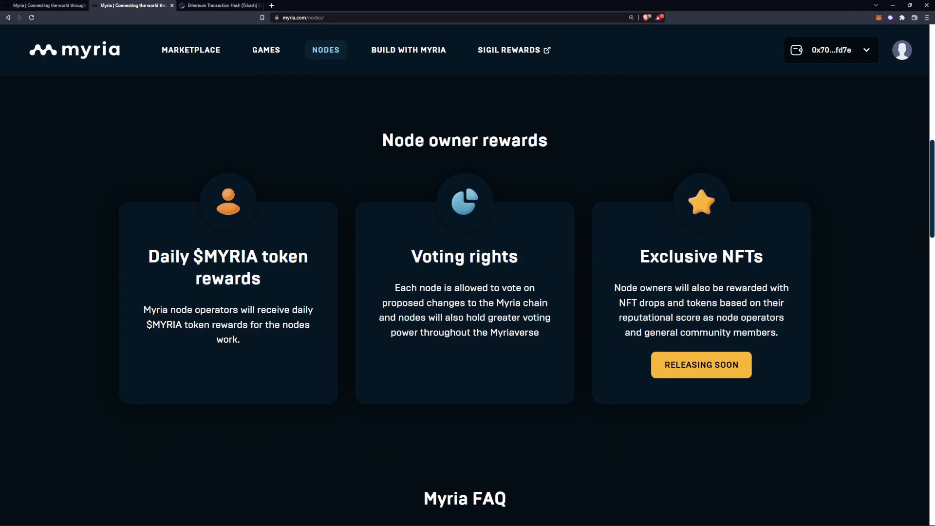
scroll("down", 3)
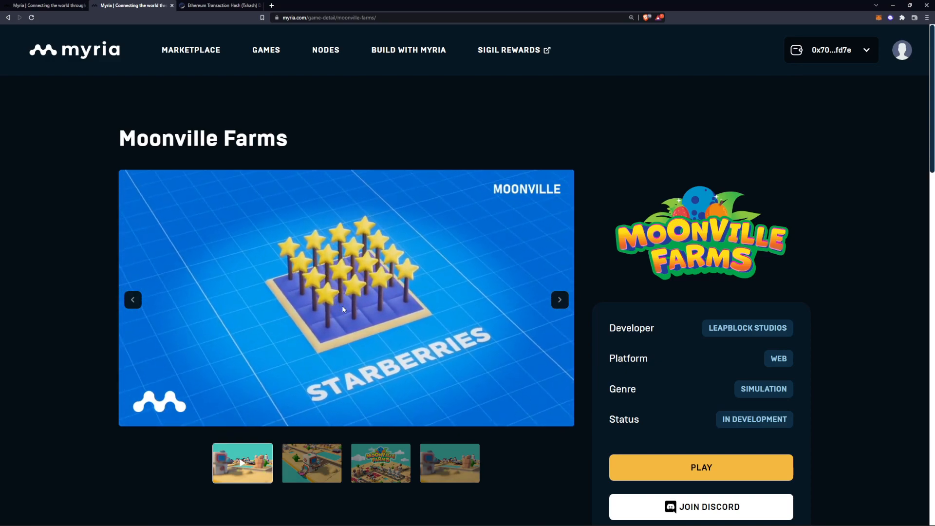
Step: Confirm the 0.04 ETH deposit completed and return to My Items with five owned items
left_click(345, 298)
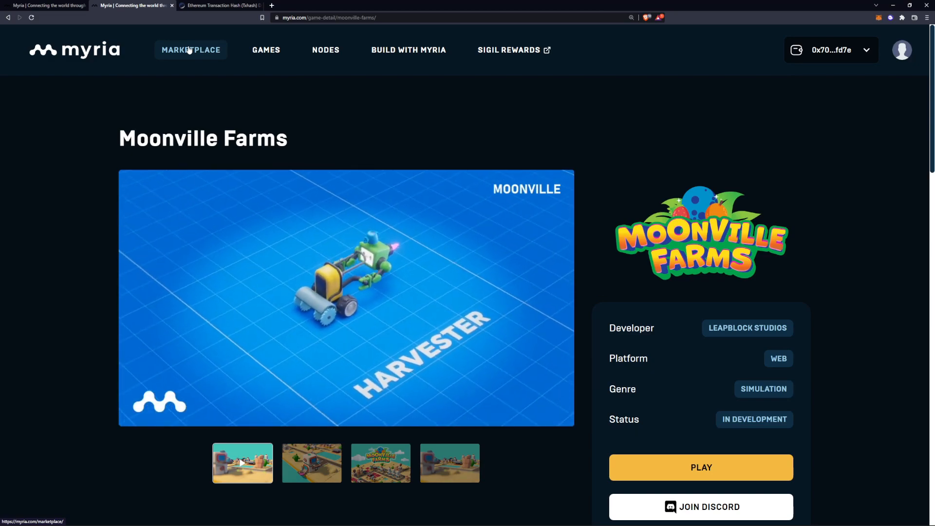
left_click(191, 49)
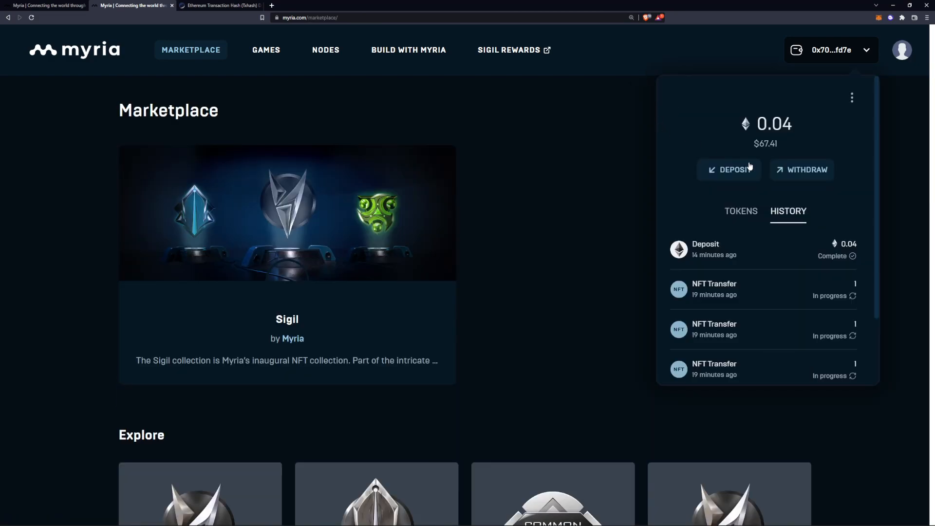
mouse_move(759, 167)
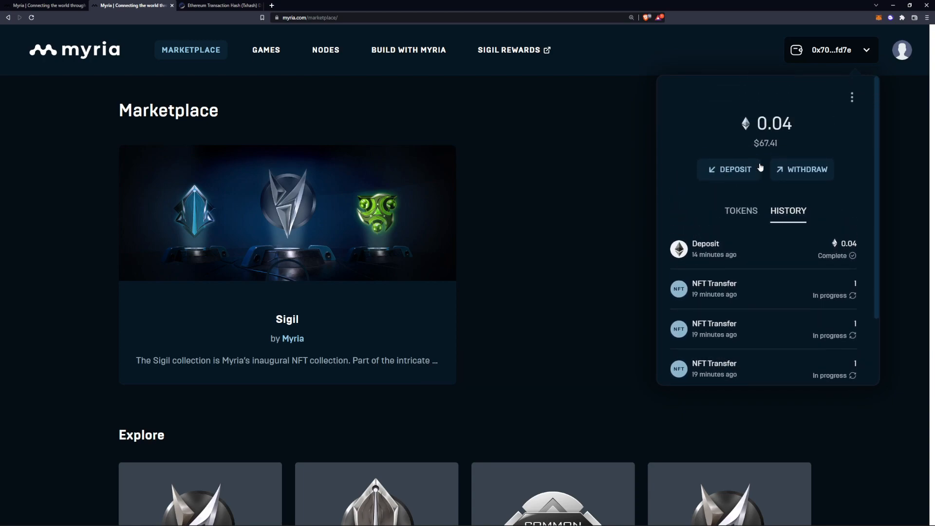
mouse_move(779, 238)
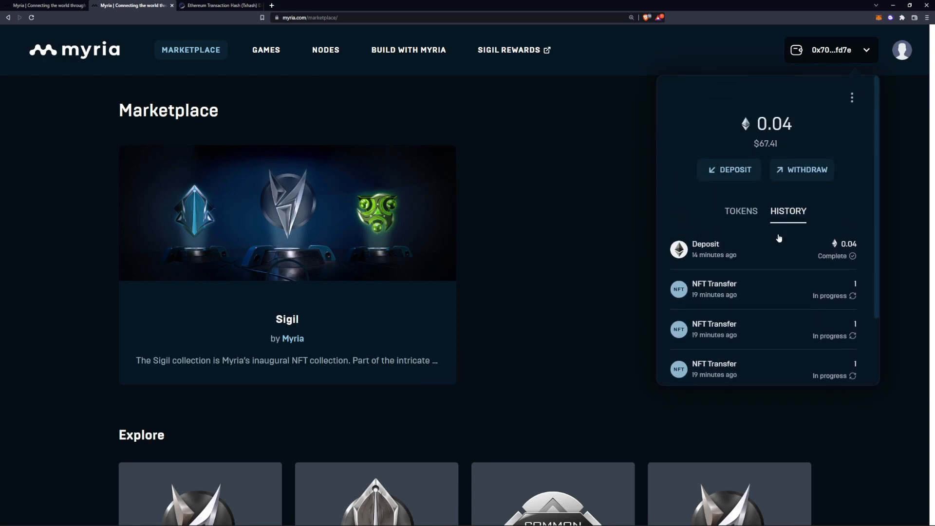
left_click(901, 49)
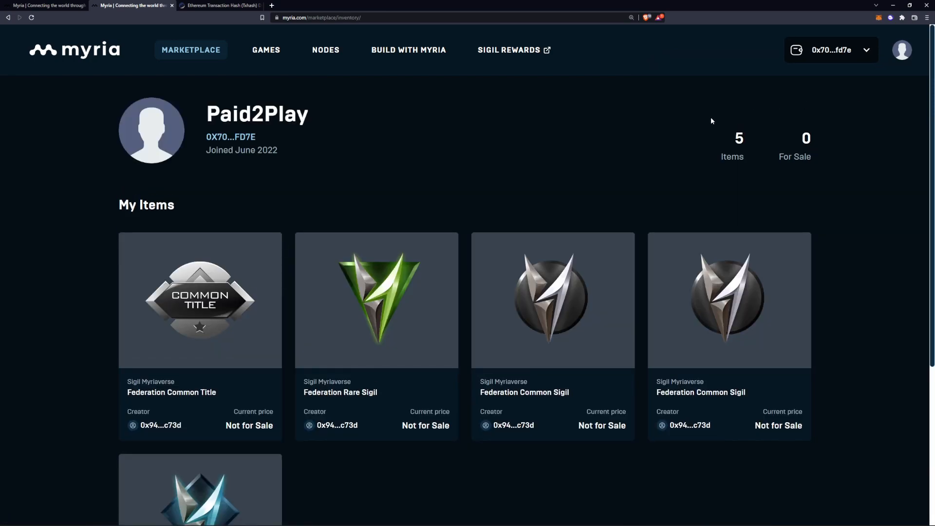
Step: Open the Federation Common Title item and start its sale listing
left_click(200, 300)
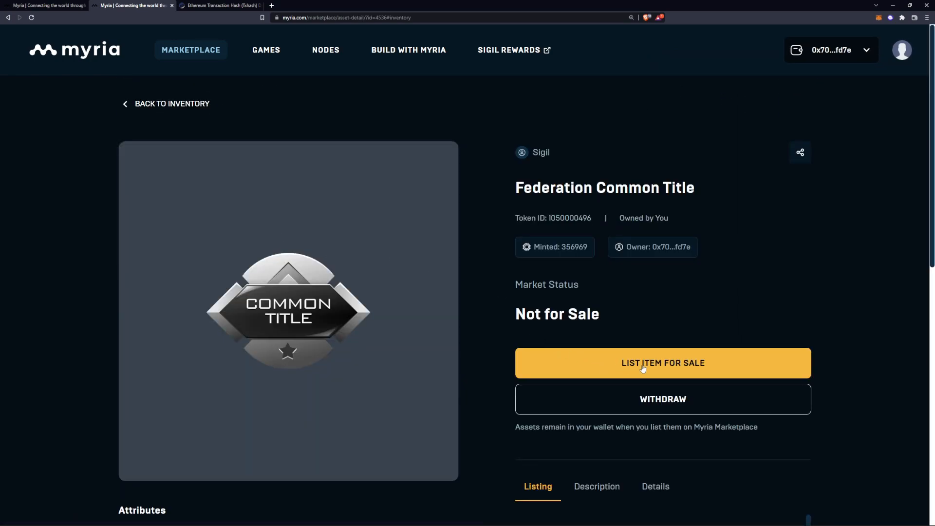
left_click(662, 362)
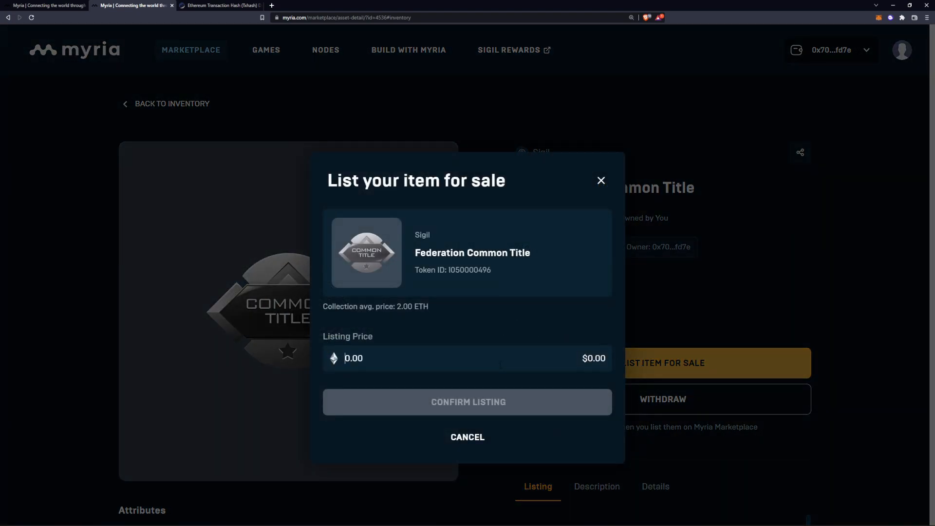
Step: Enter a 2 ETH listing price, confirm, and sign the MetaMask request
type("2")
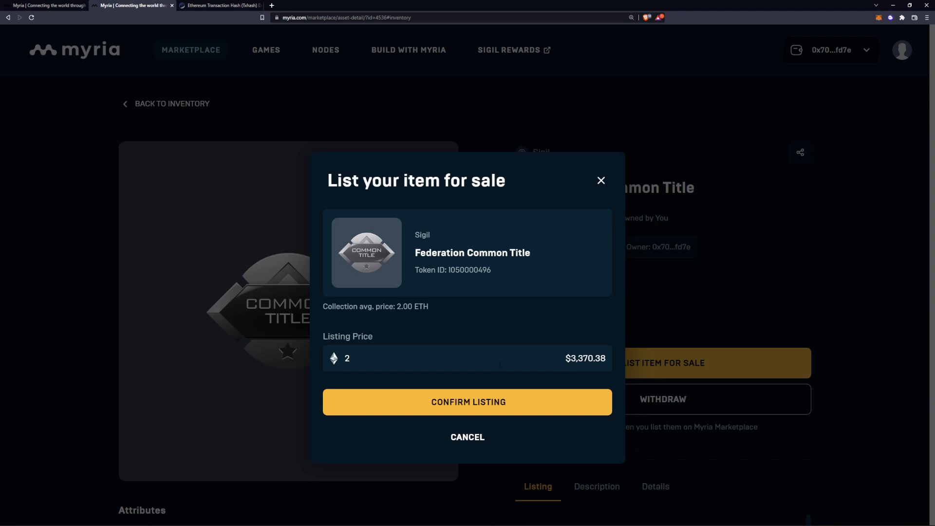
left_click(467, 401)
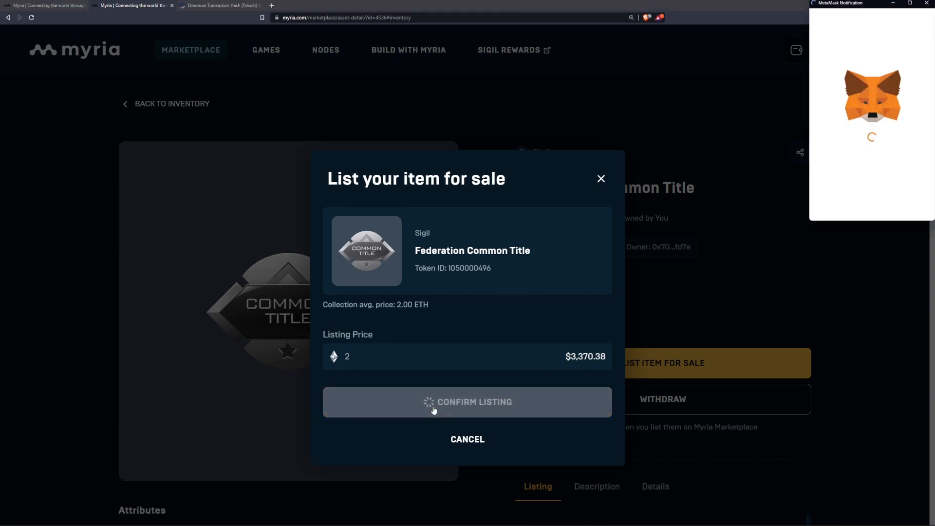
left_click(467, 401)
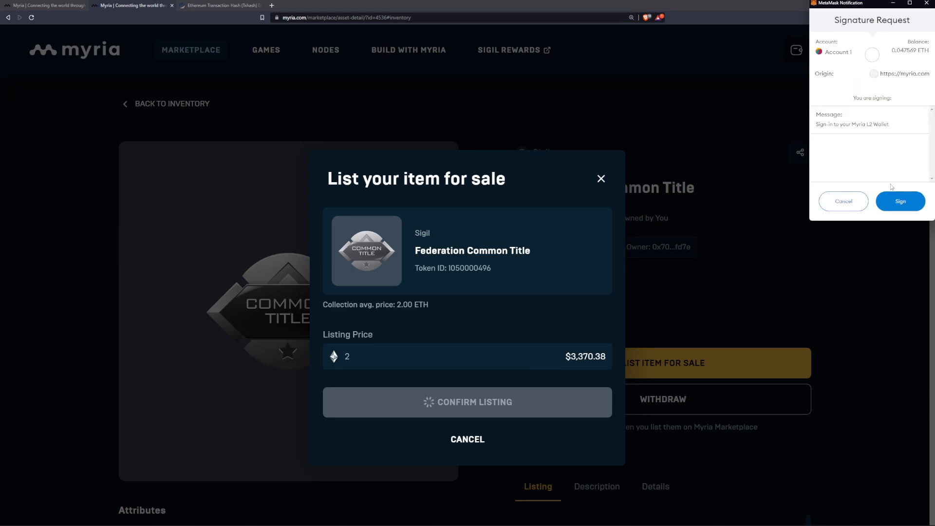
left_click(900, 201)
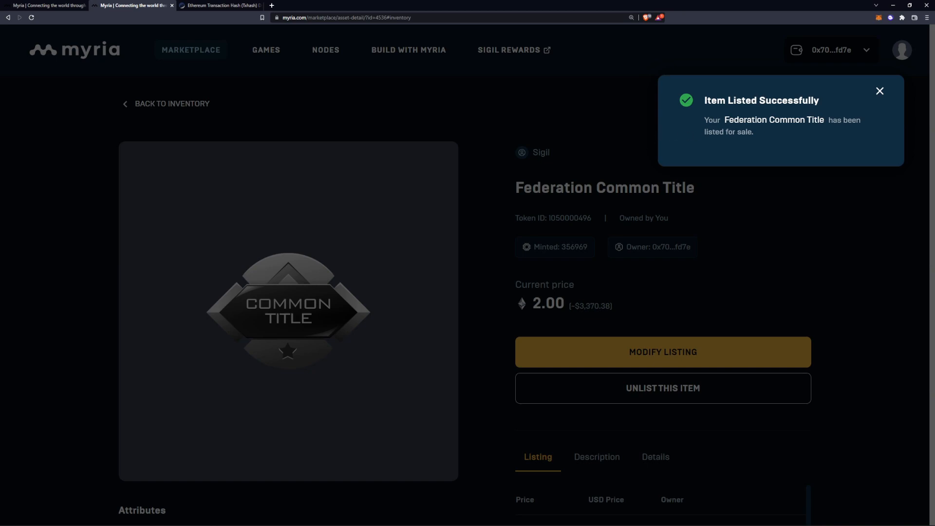
mouse_move(674, 138)
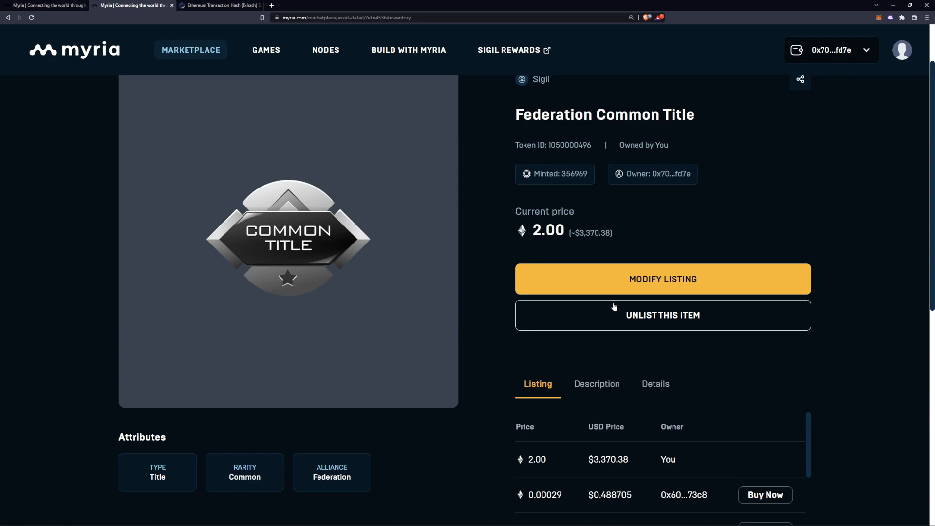
mouse_move(537, 278)
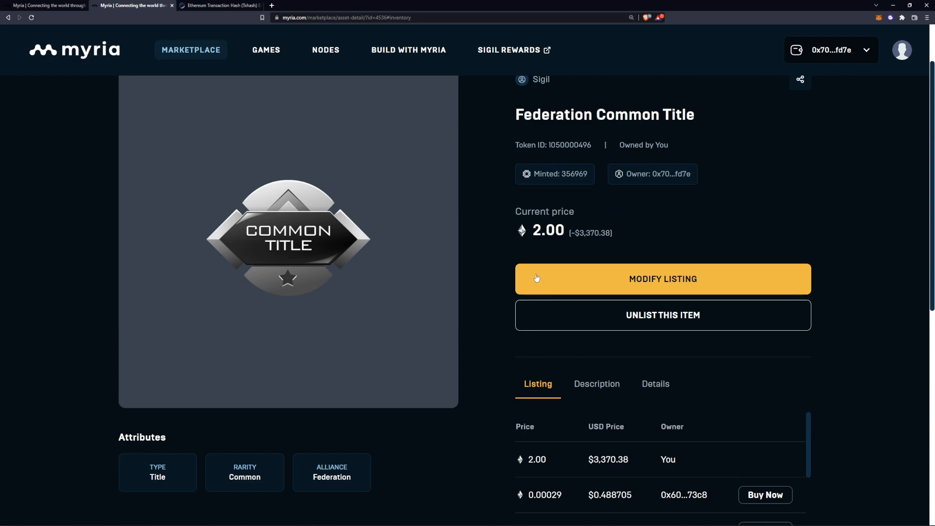
mouse_move(504, 256)
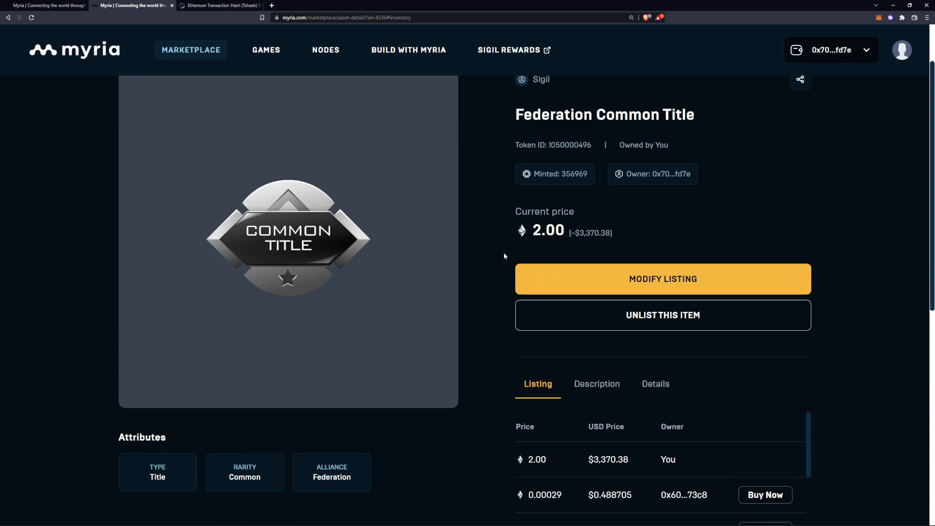
Step: Return to the Myria home page via the myria logo
left_click(74, 49)
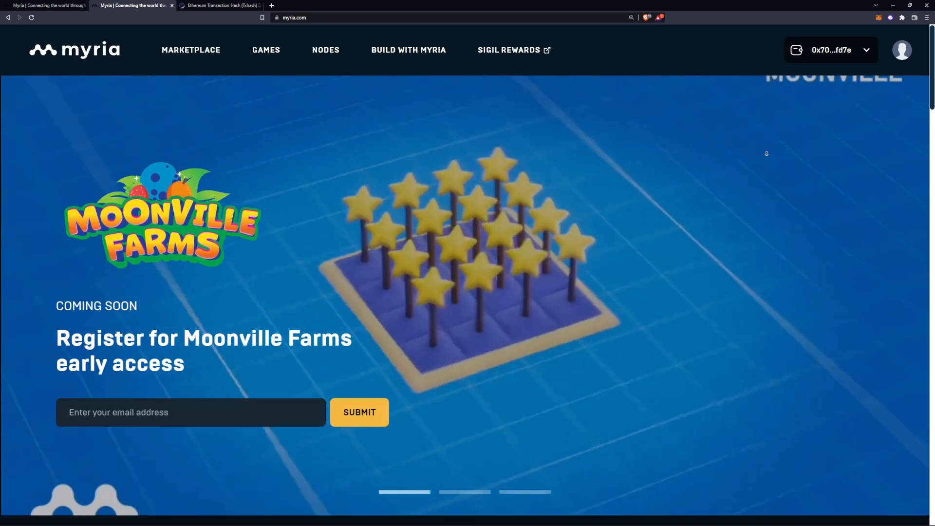
scroll("down", 3)
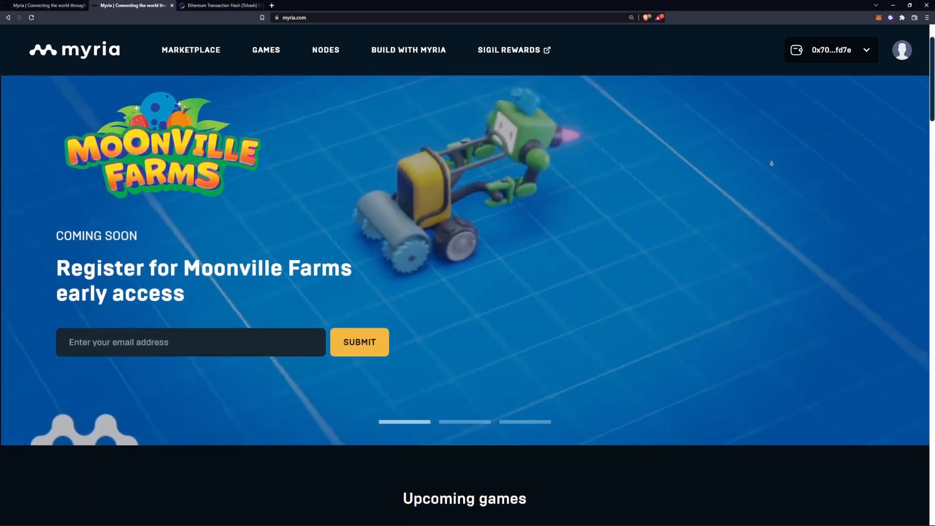
scroll("down", 3)
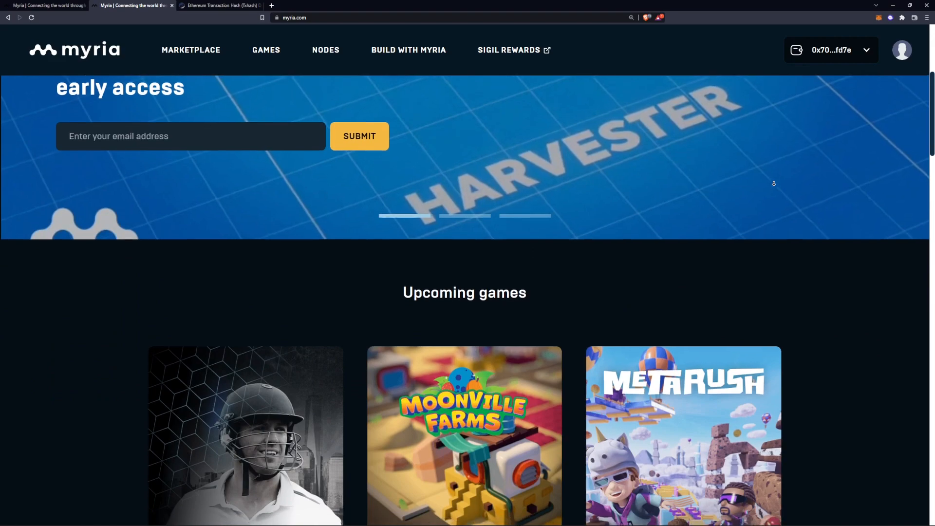
scroll("down", 3)
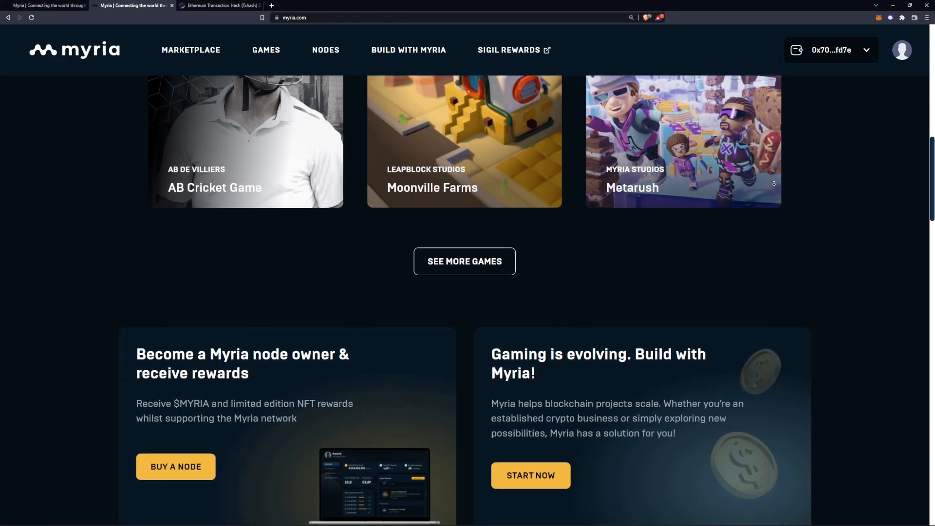
scroll("down", 3)
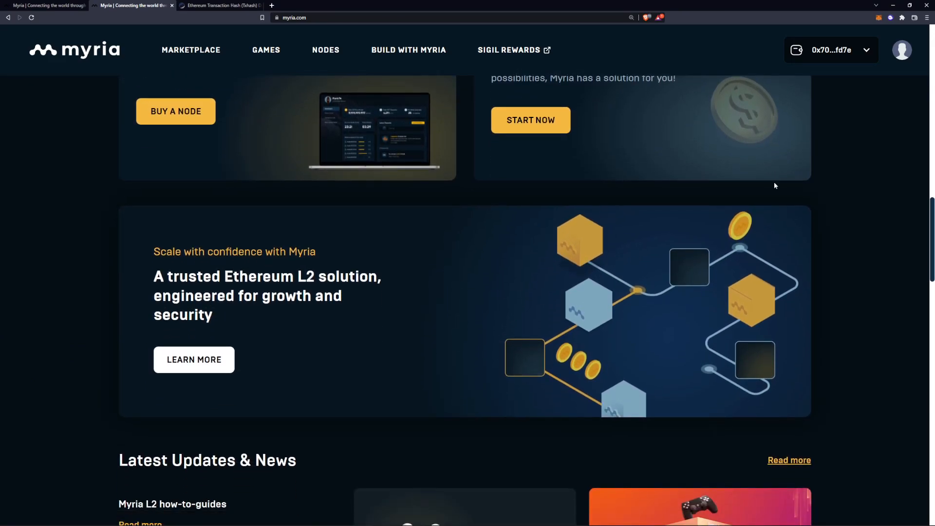